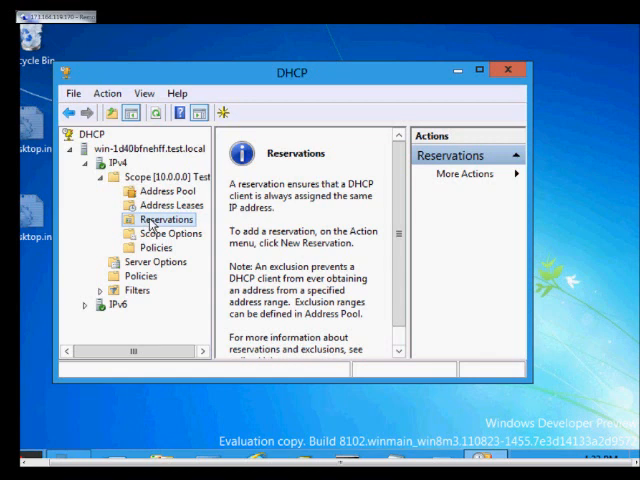
# Step: Bring up the context actions for the Reservations folder under scope 10.0.0.0
pyautogui.rightClick(164, 220)
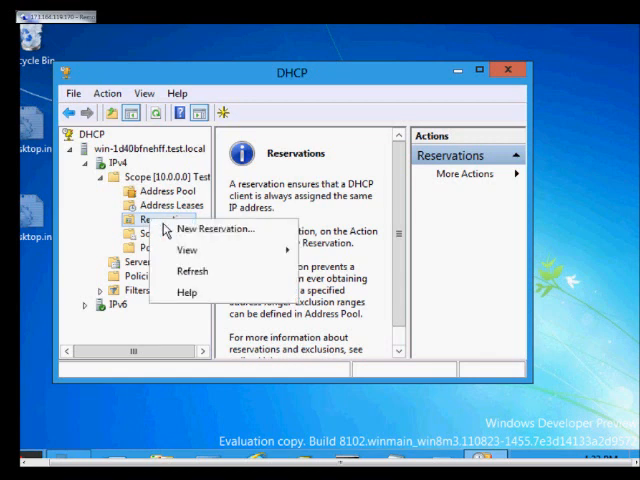
# Step: Begin a New Reservation named Test with IP address 10.0.0.99
pyautogui.click(210, 228)
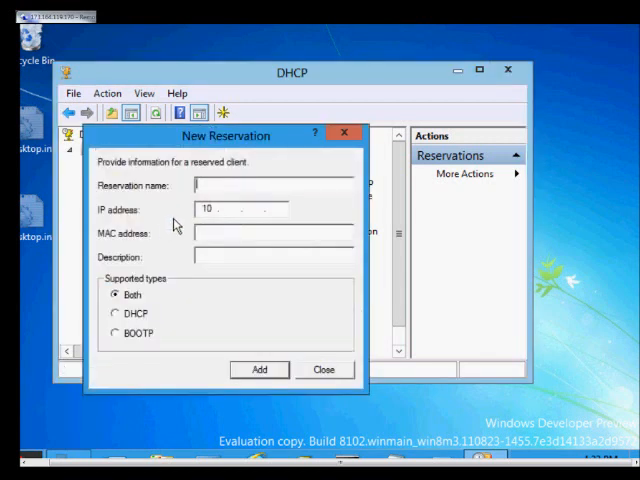
pyautogui.write('Test')
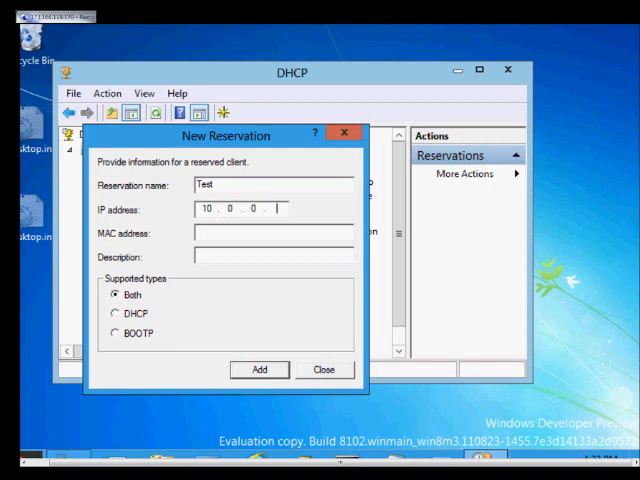
pyautogui.write('99')
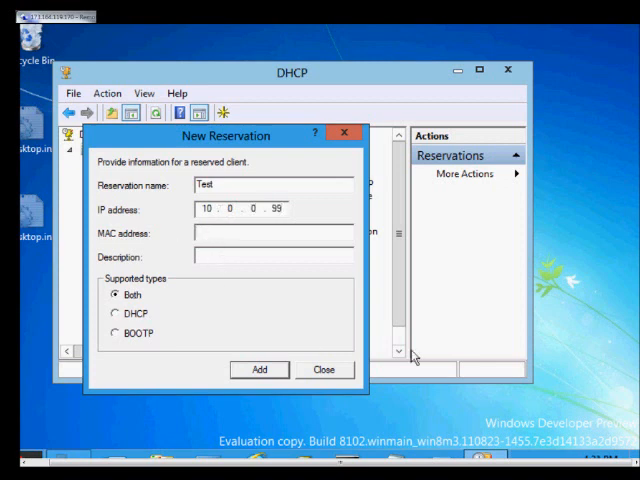
pyautogui.moveTo(428, 416)
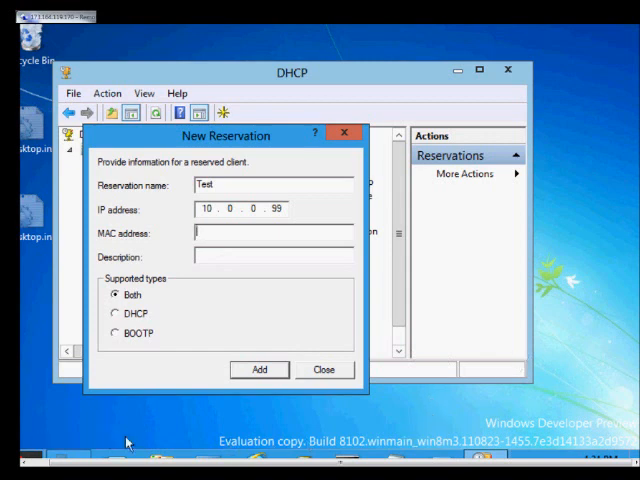
pyautogui.moveTo(224, 442)
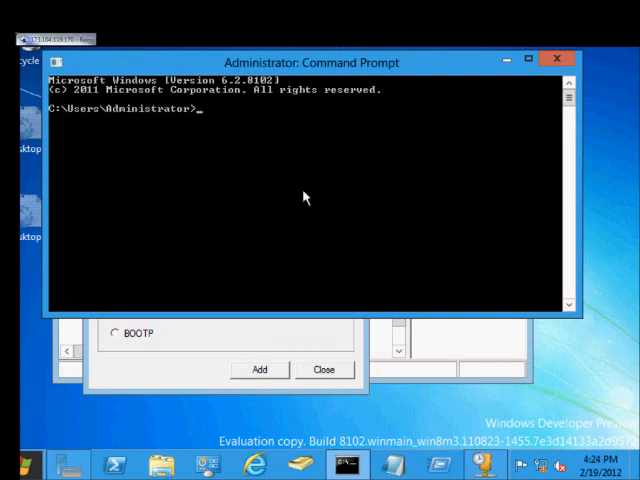
# Step: Ping 10.0.0.1 until replies arrive, stop it, and run arp -a for the ARP table
pyautogui.write('ping 10.0.0.1')
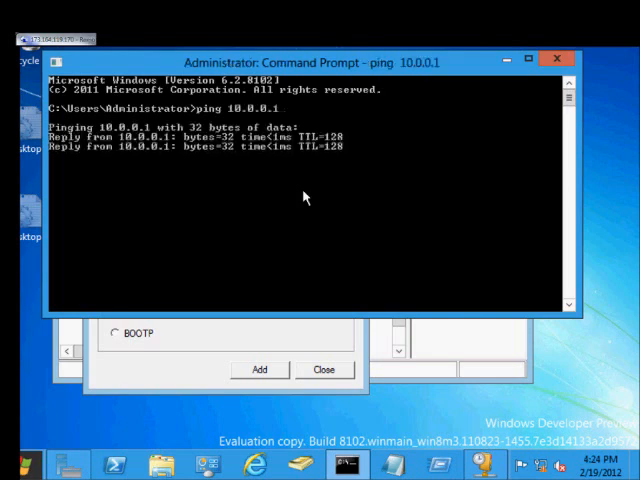
pyautogui.press('ctrl+c')
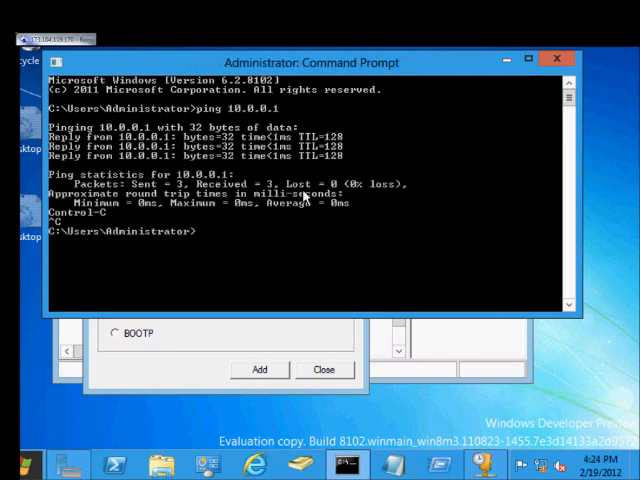
pyautogui.write('arp -a')
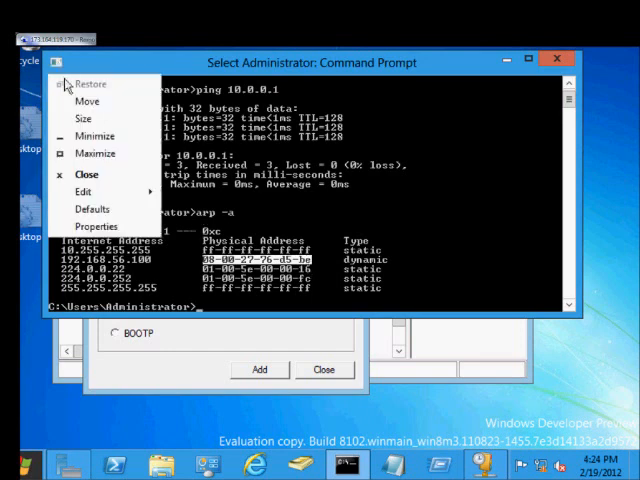
# Step: Copy the marked physical address 08-00-27-76-d5-be from the ARP table
pyautogui.click(84, 192)
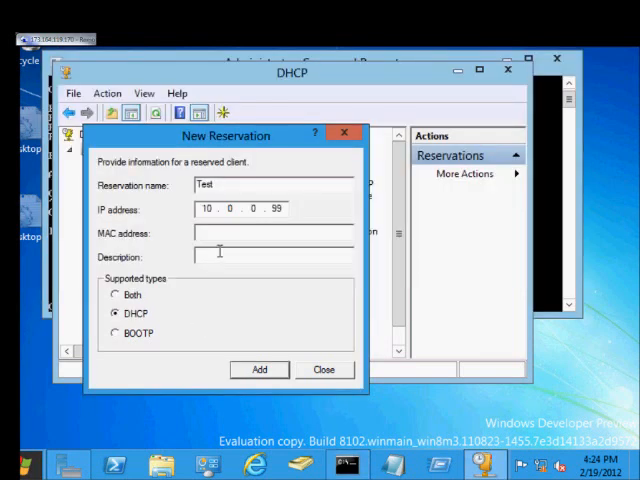
# Step: Add the reservation with MAC 08-00-27-76-d5-be, description Test Computer, supported type Both
pyautogui.write('08-00-27-76-d5-be')
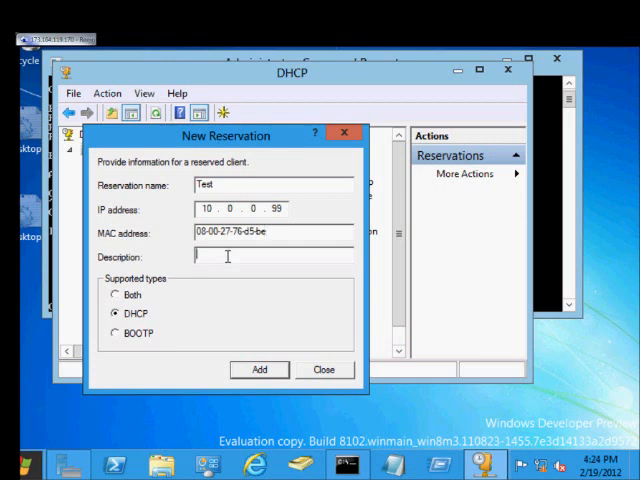
pyautogui.write('Test CO')
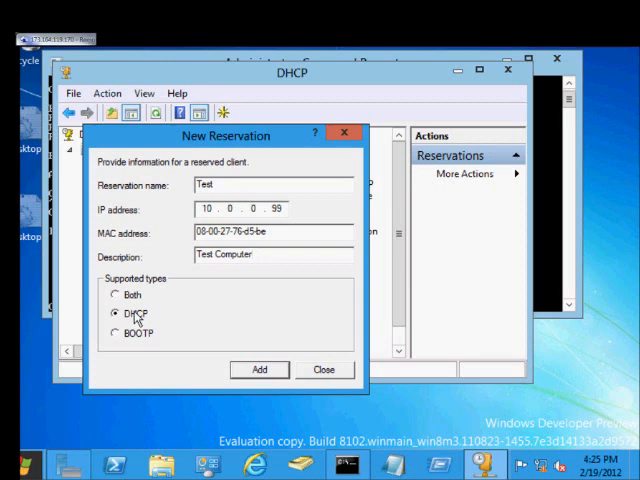
pyautogui.click(116, 336)
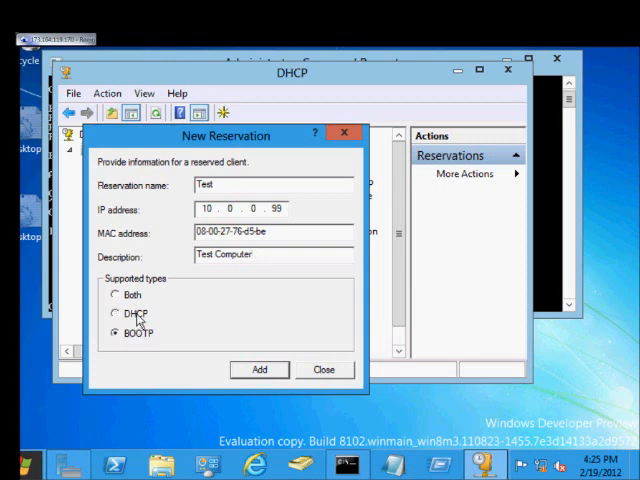
pyautogui.click(116, 294)
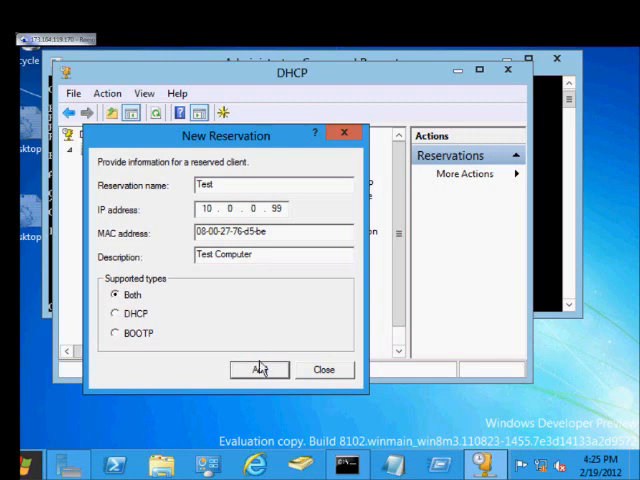
pyautogui.click(258, 370)
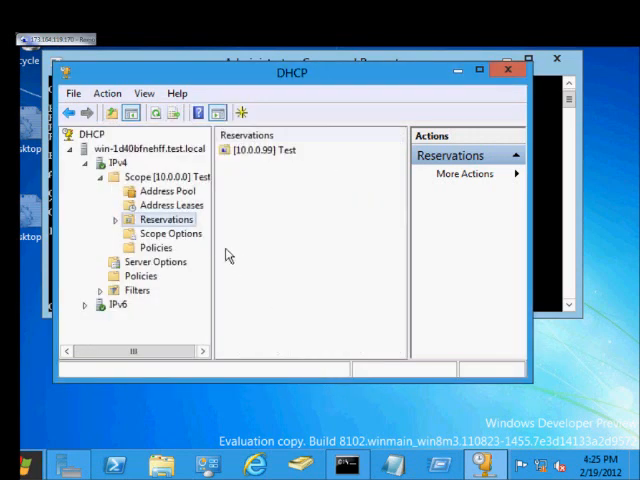
pyautogui.click(268, 148)
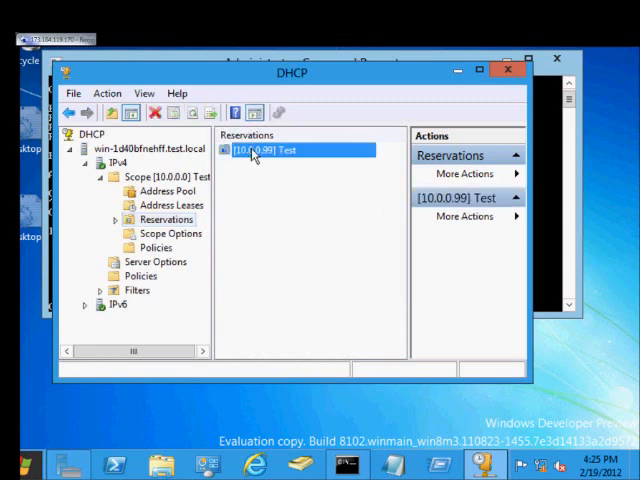